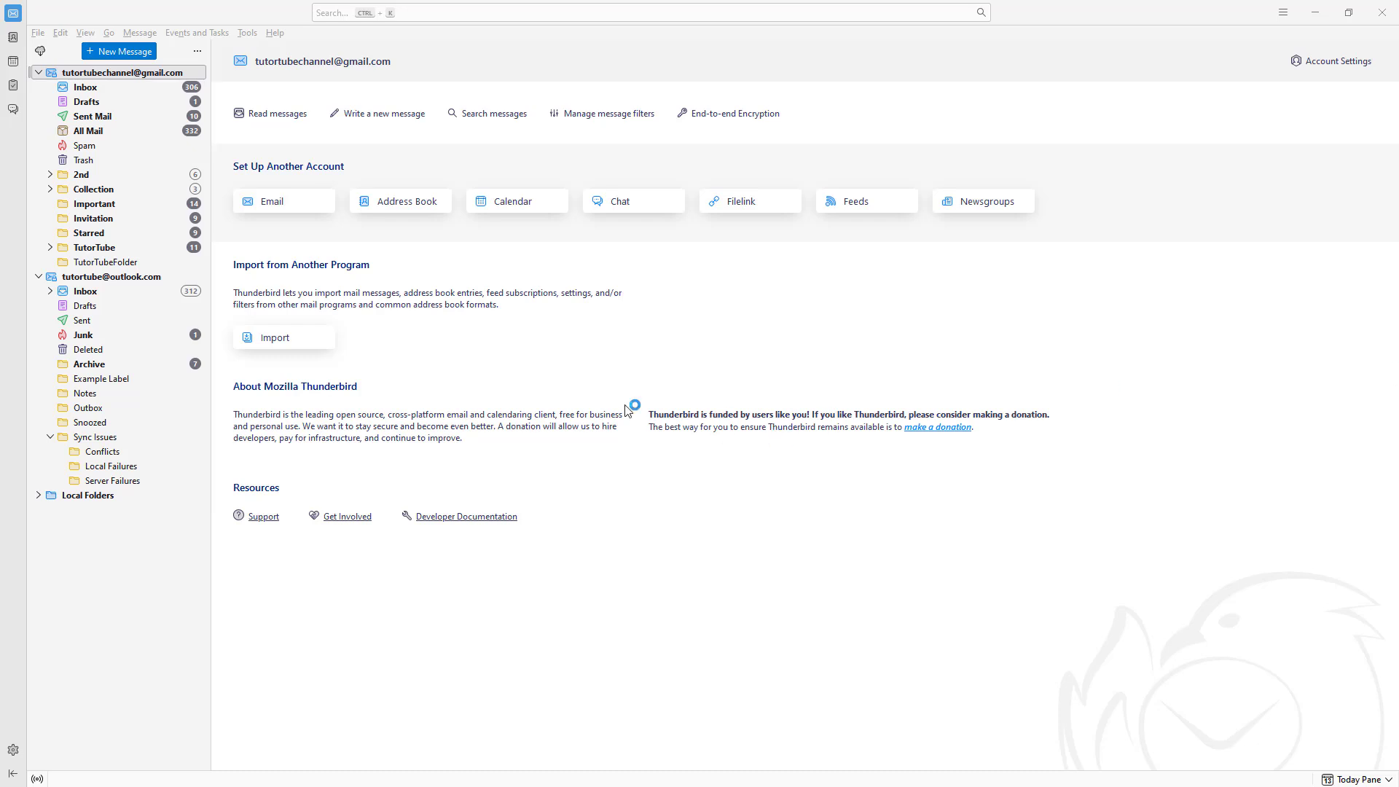
mouse_move(180, 57)
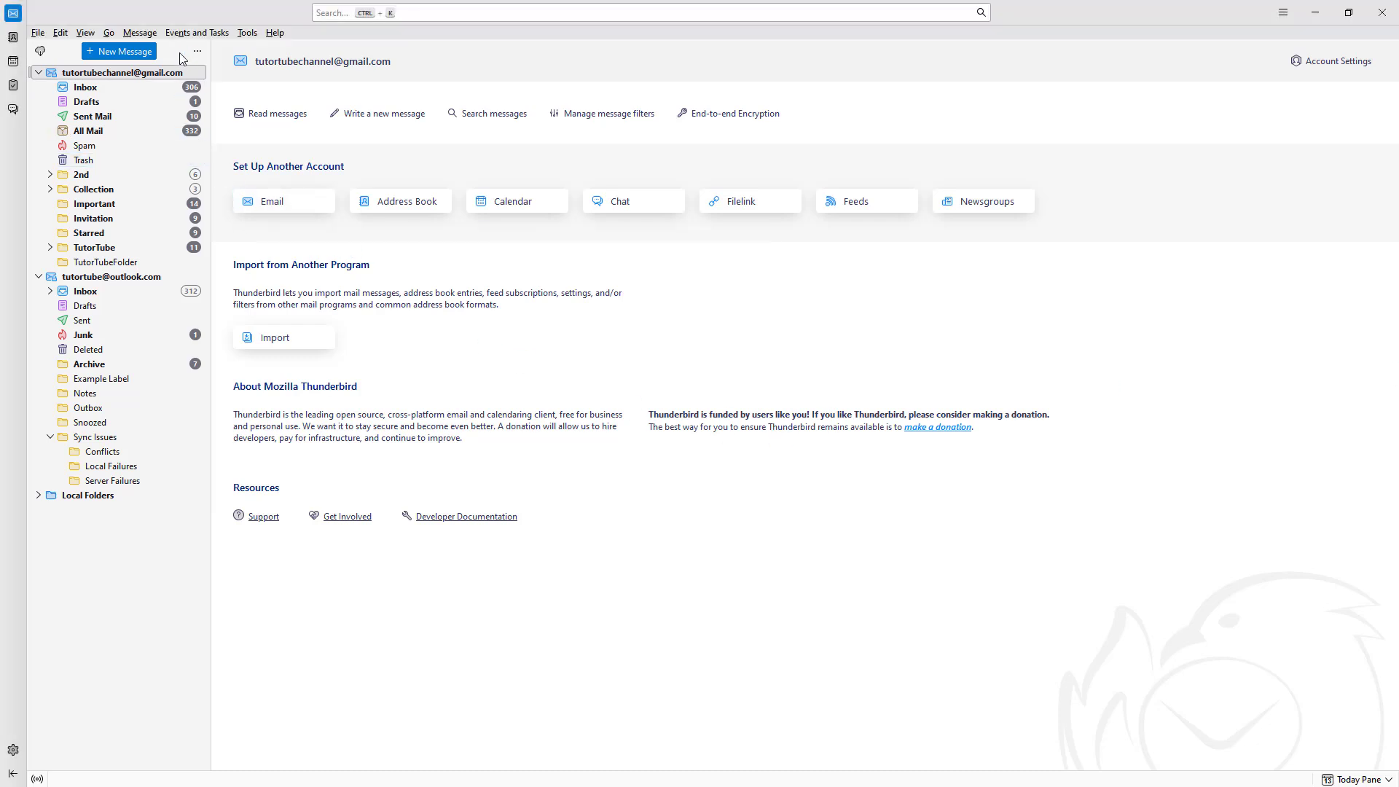
mouse_move(118, 51)
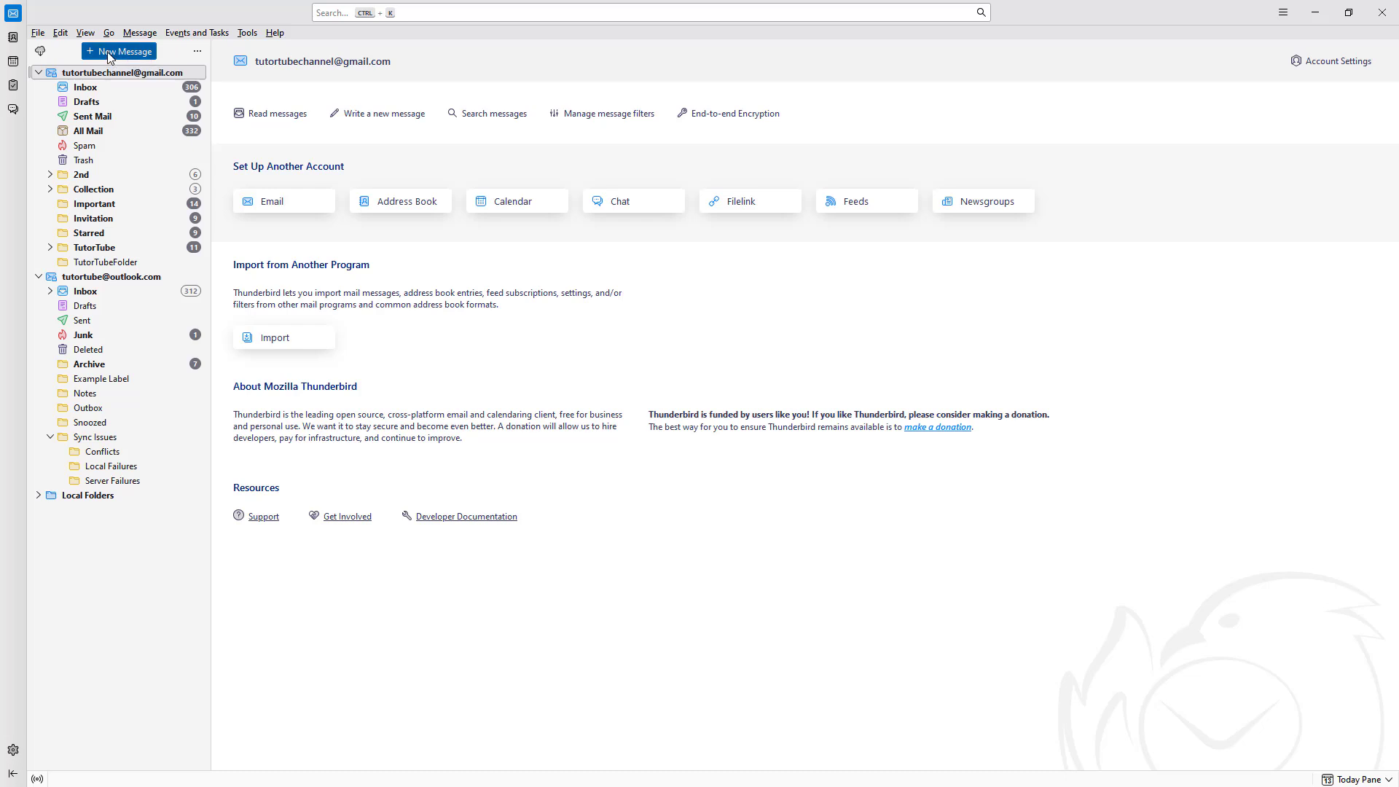
Start a new message and review the sender accounts, keeping the Gmail identity
left_click(118, 51)
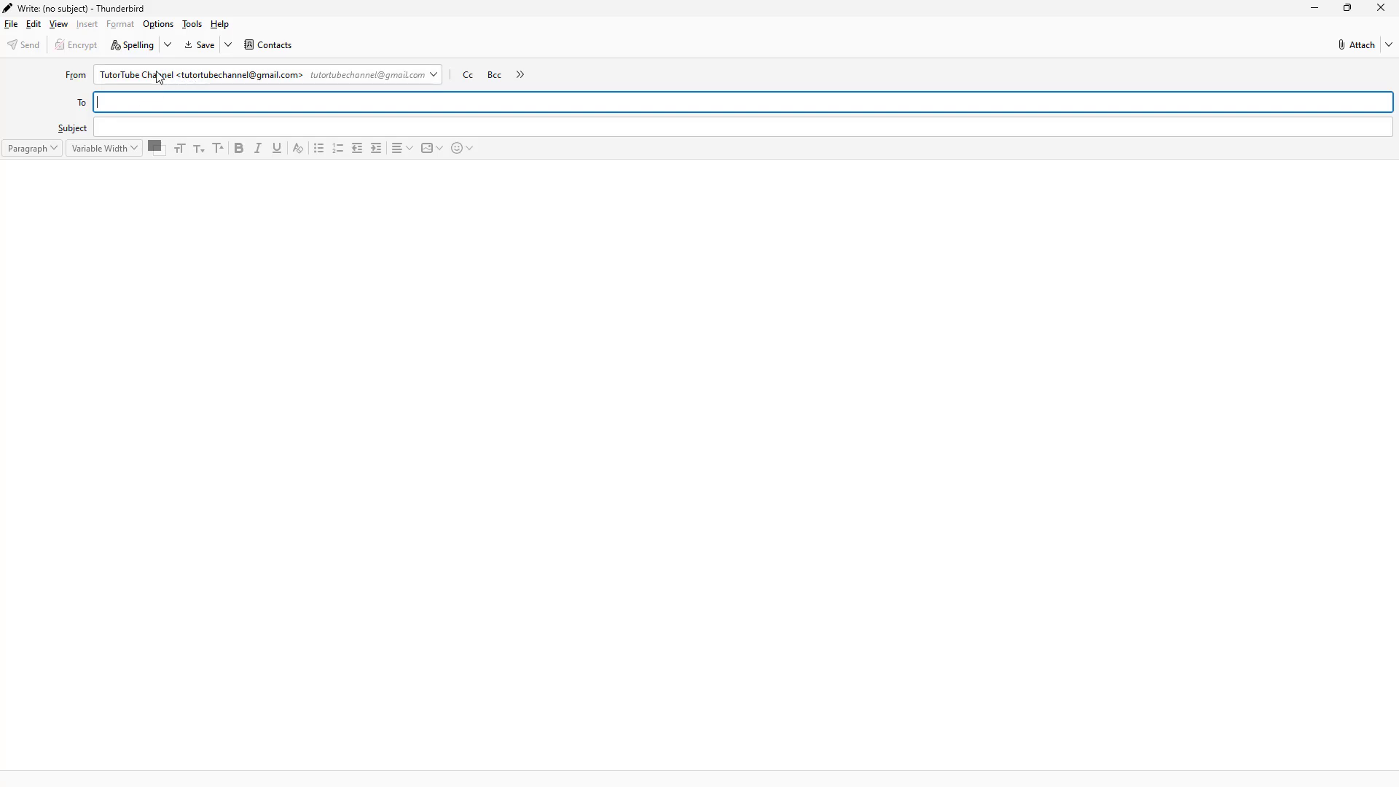
left_click(433, 75)
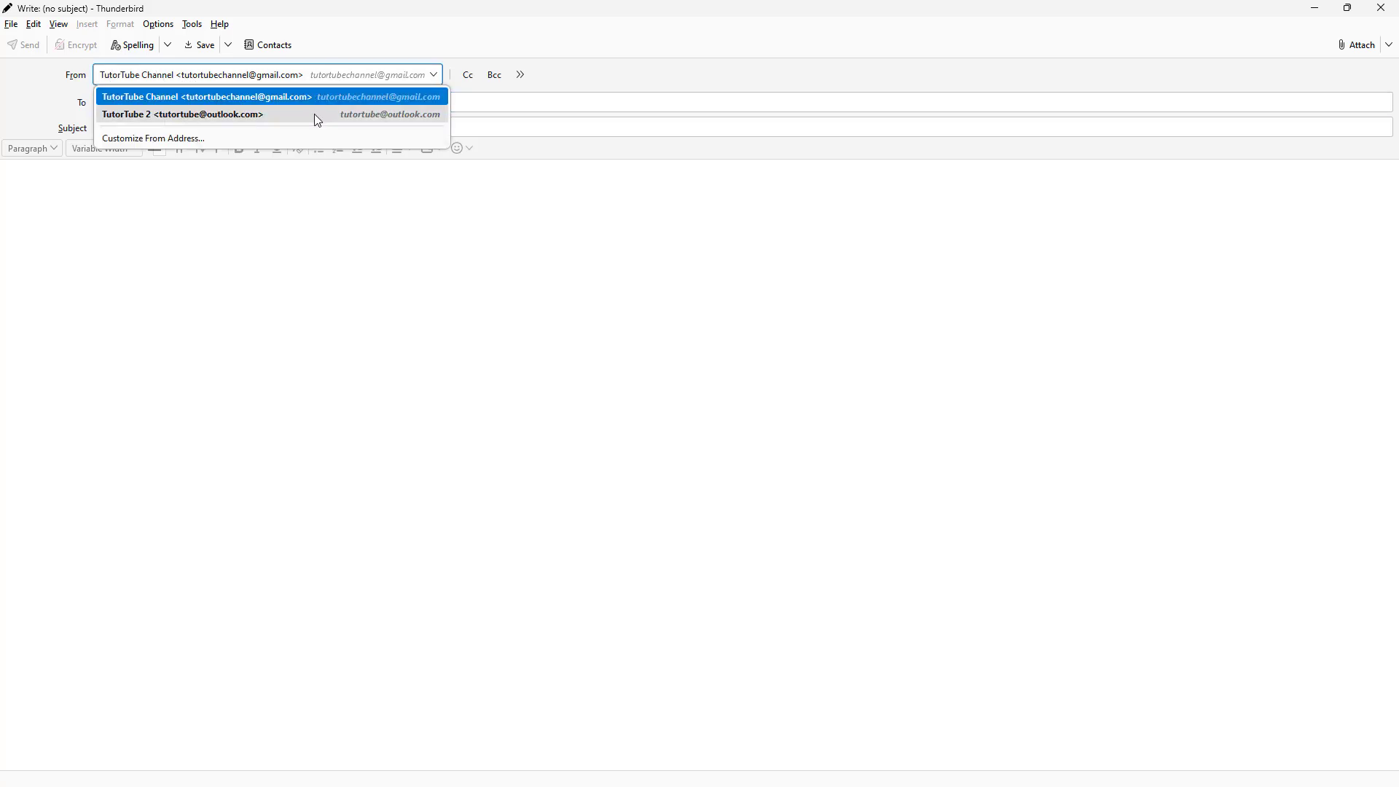
mouse_move(315, 130)
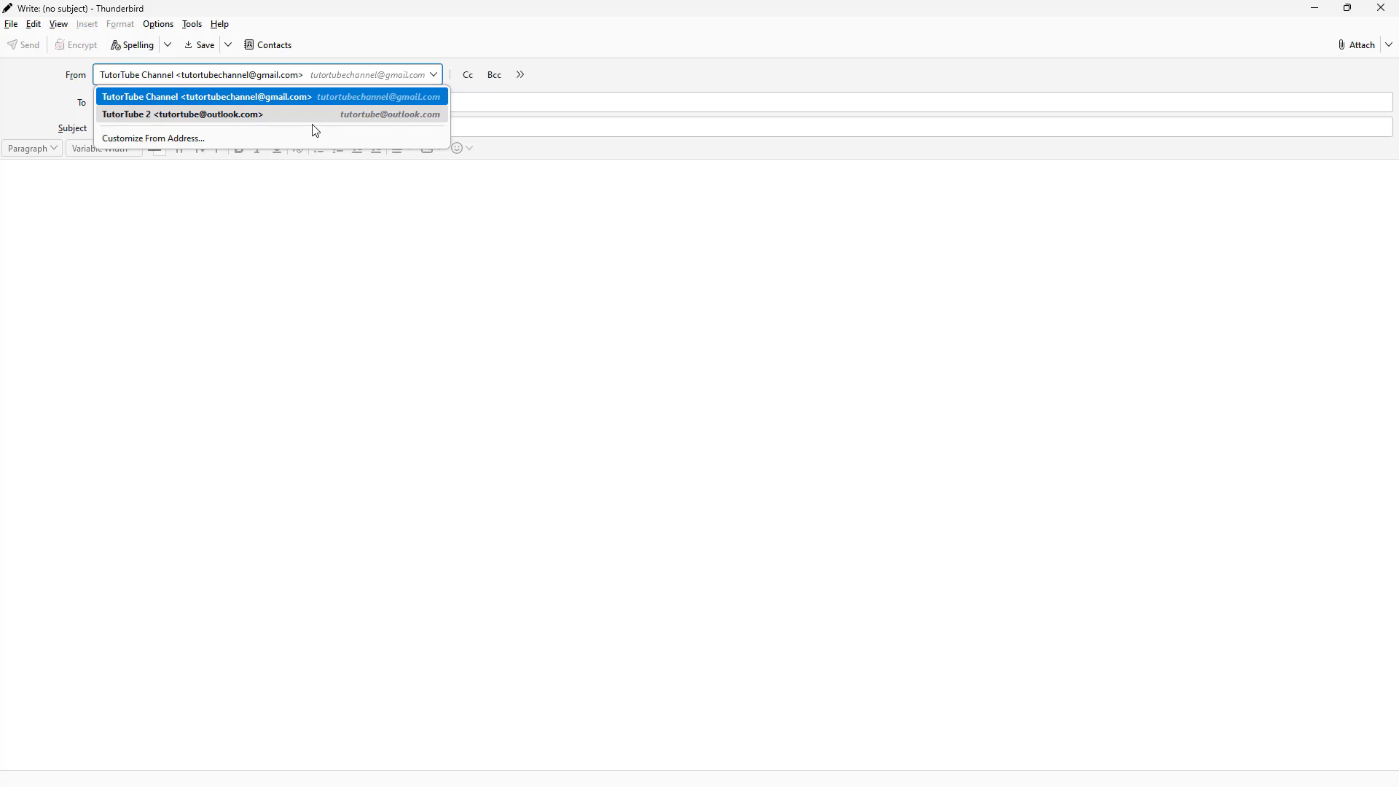
mouse_move(301, 106)
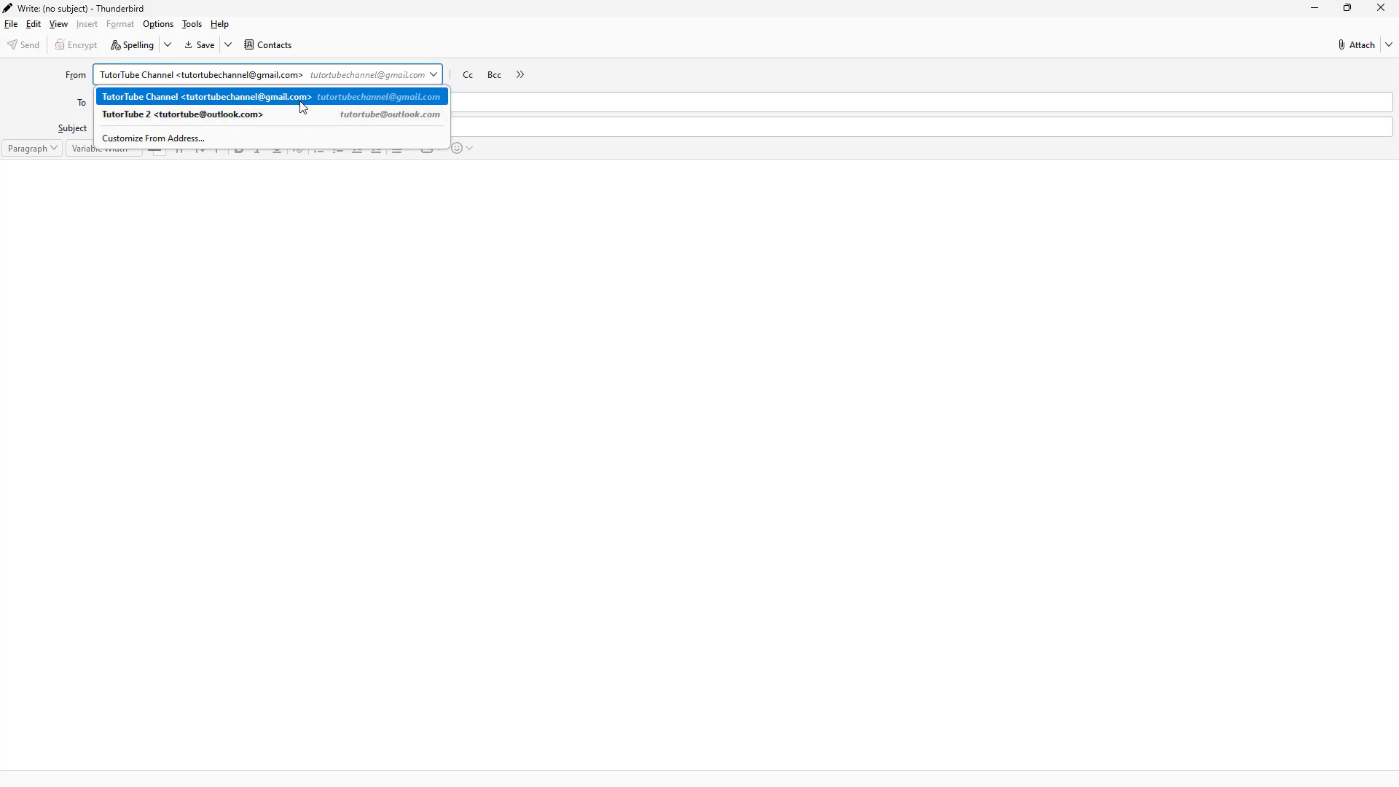
mouse_move(248, 98)
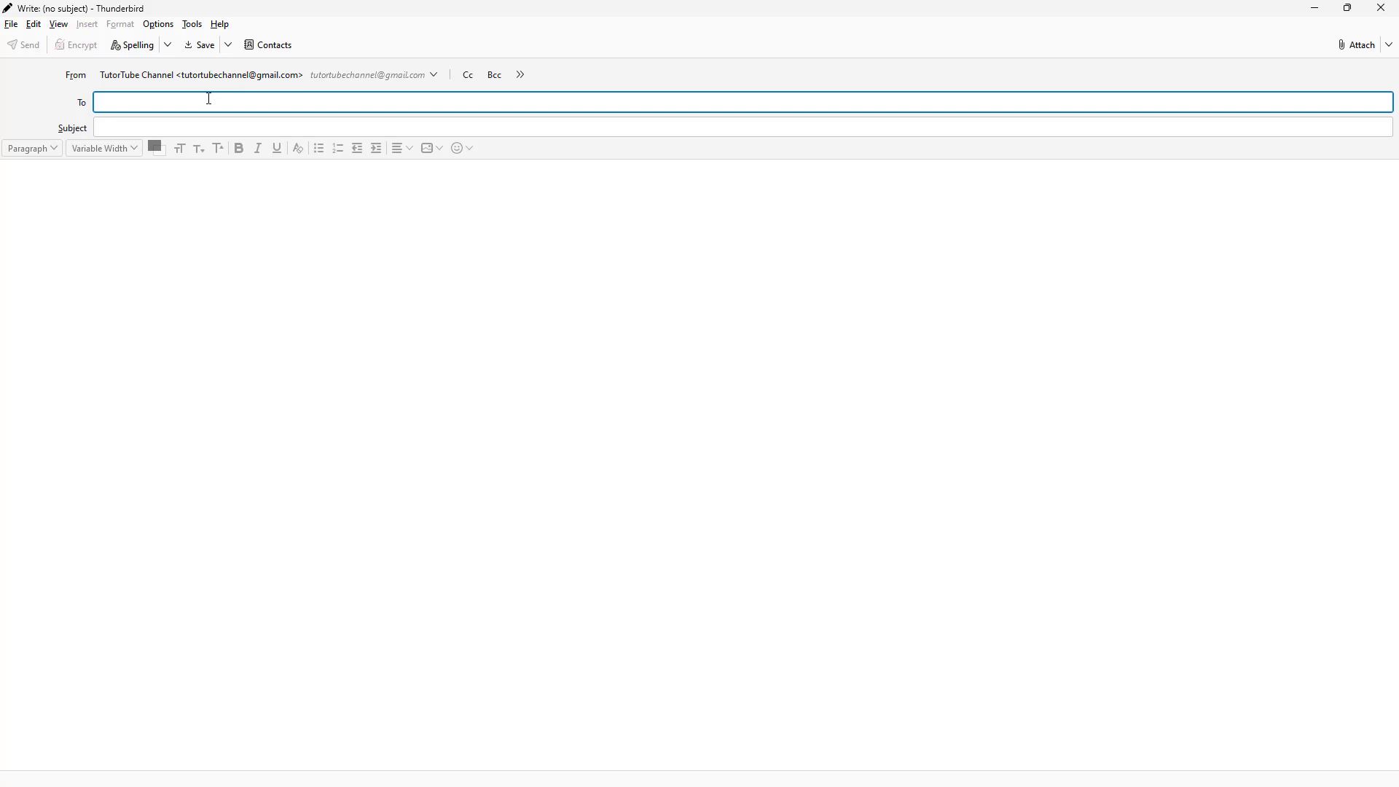
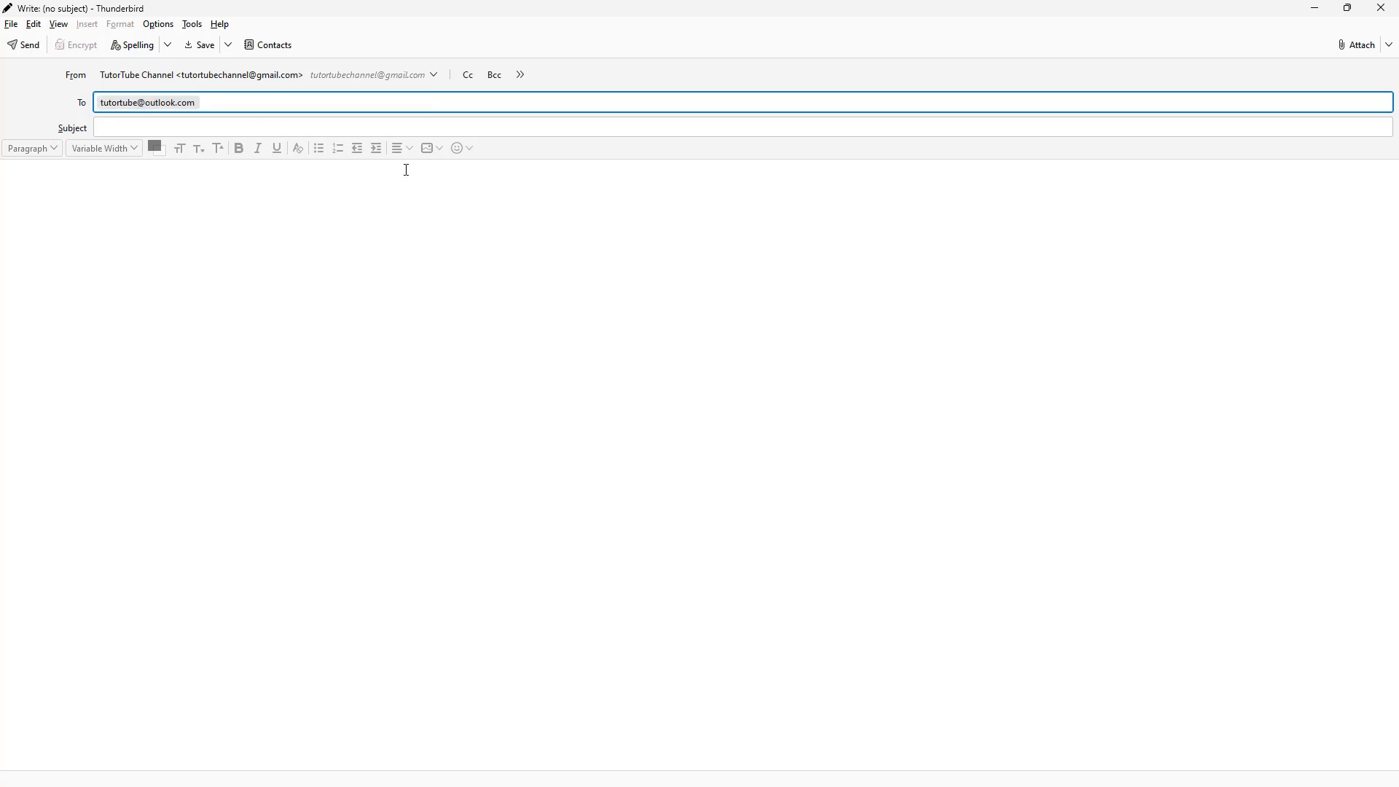
Give the email the subject 'Test mail from Thunderbird'
left_click(714, 126)
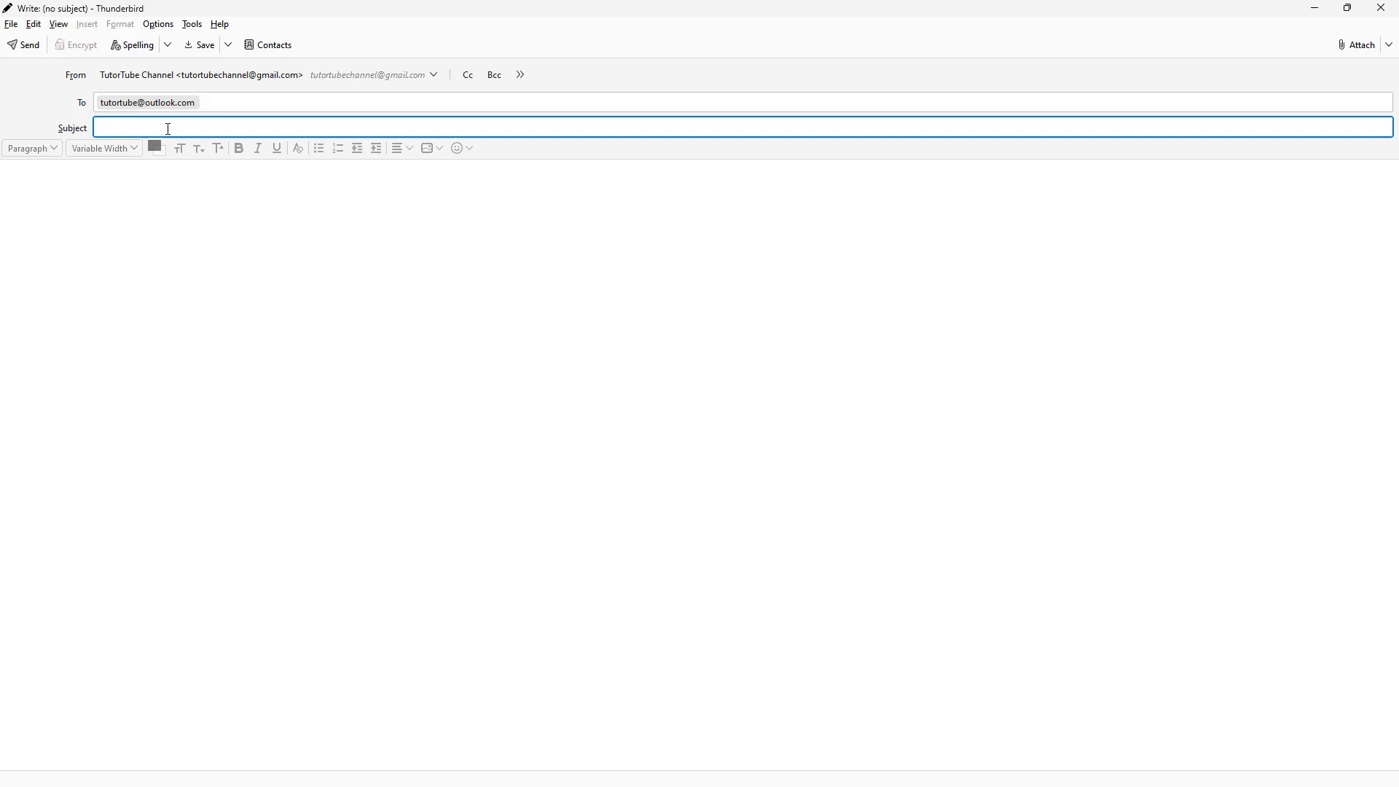
type("Test mail rf")
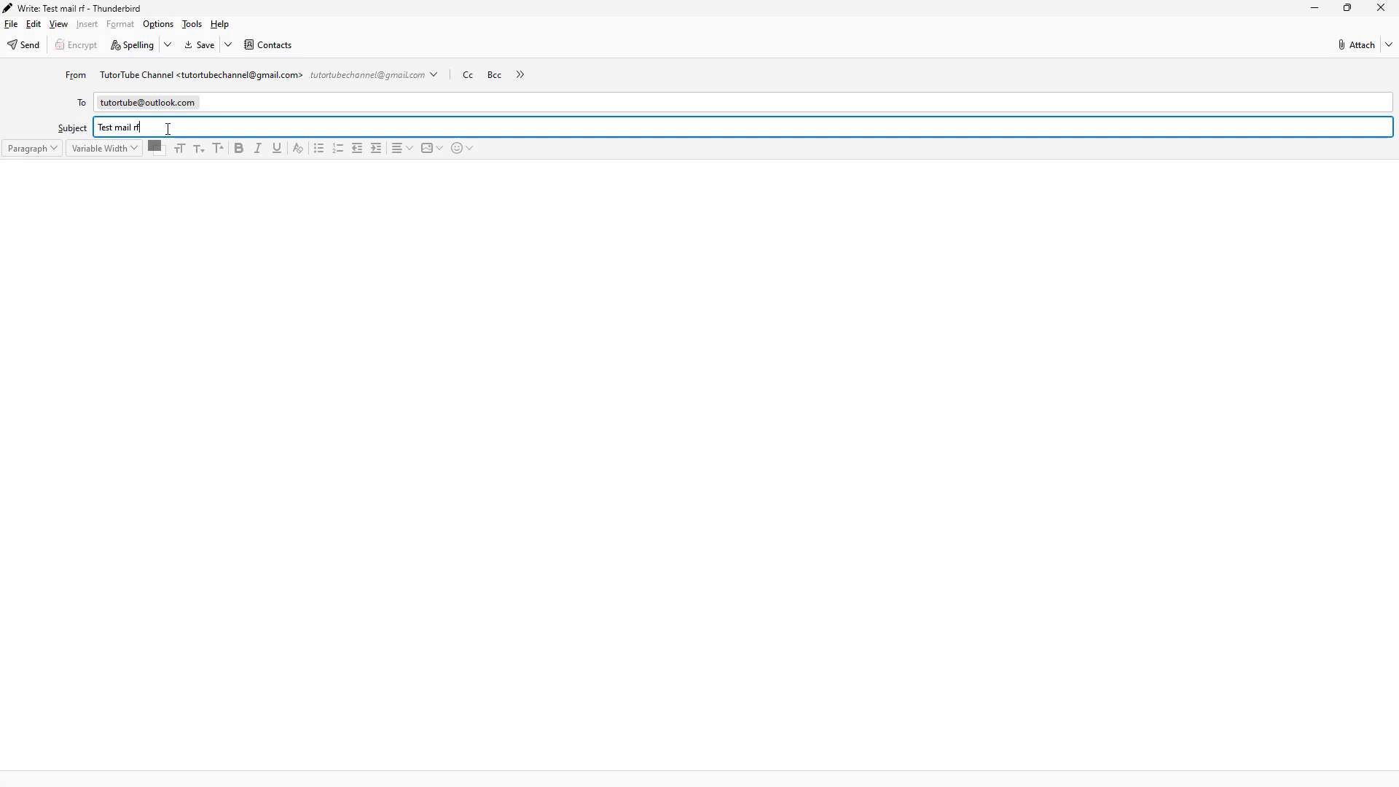
type("from Thunderbird")
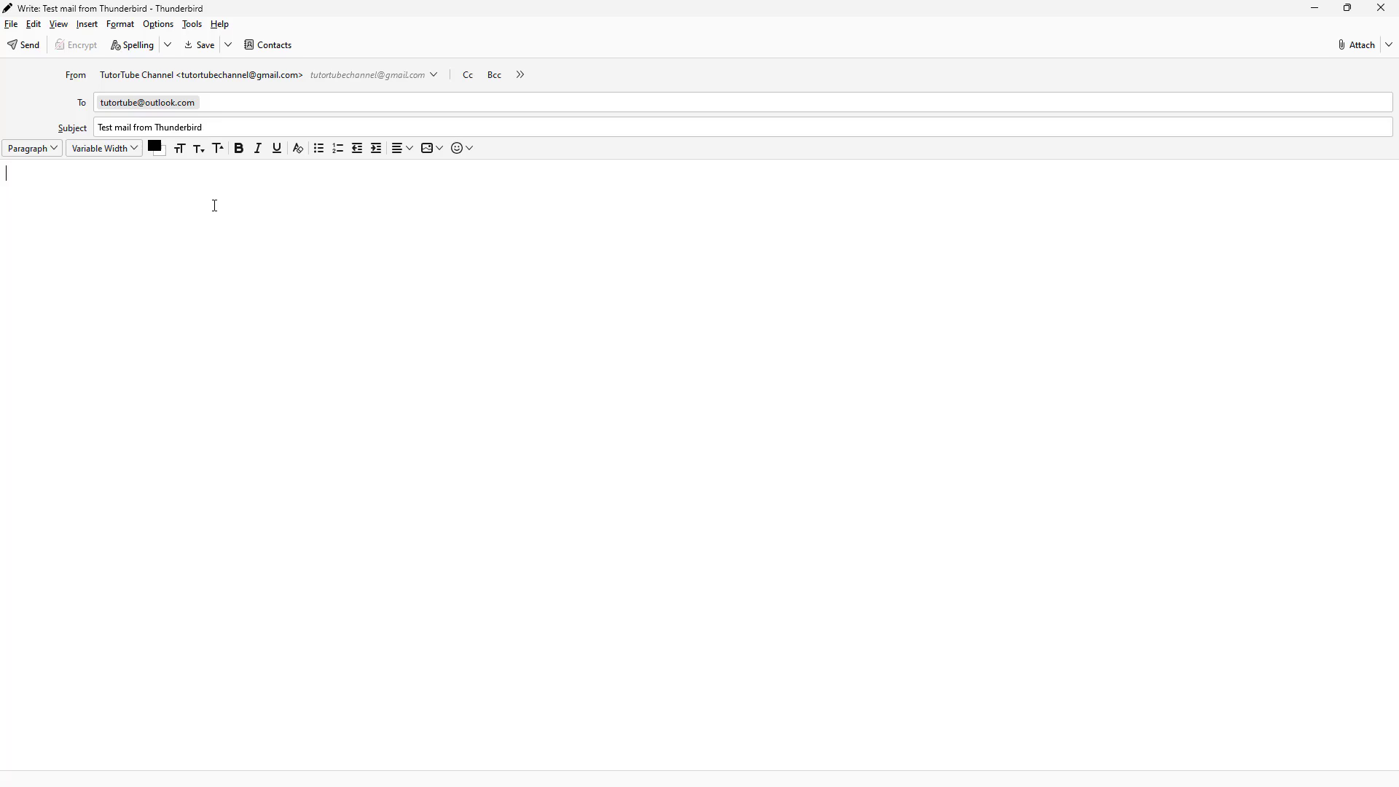
Write the body 'This is a test mail sent from Thunderbird.'
type("This is a te")
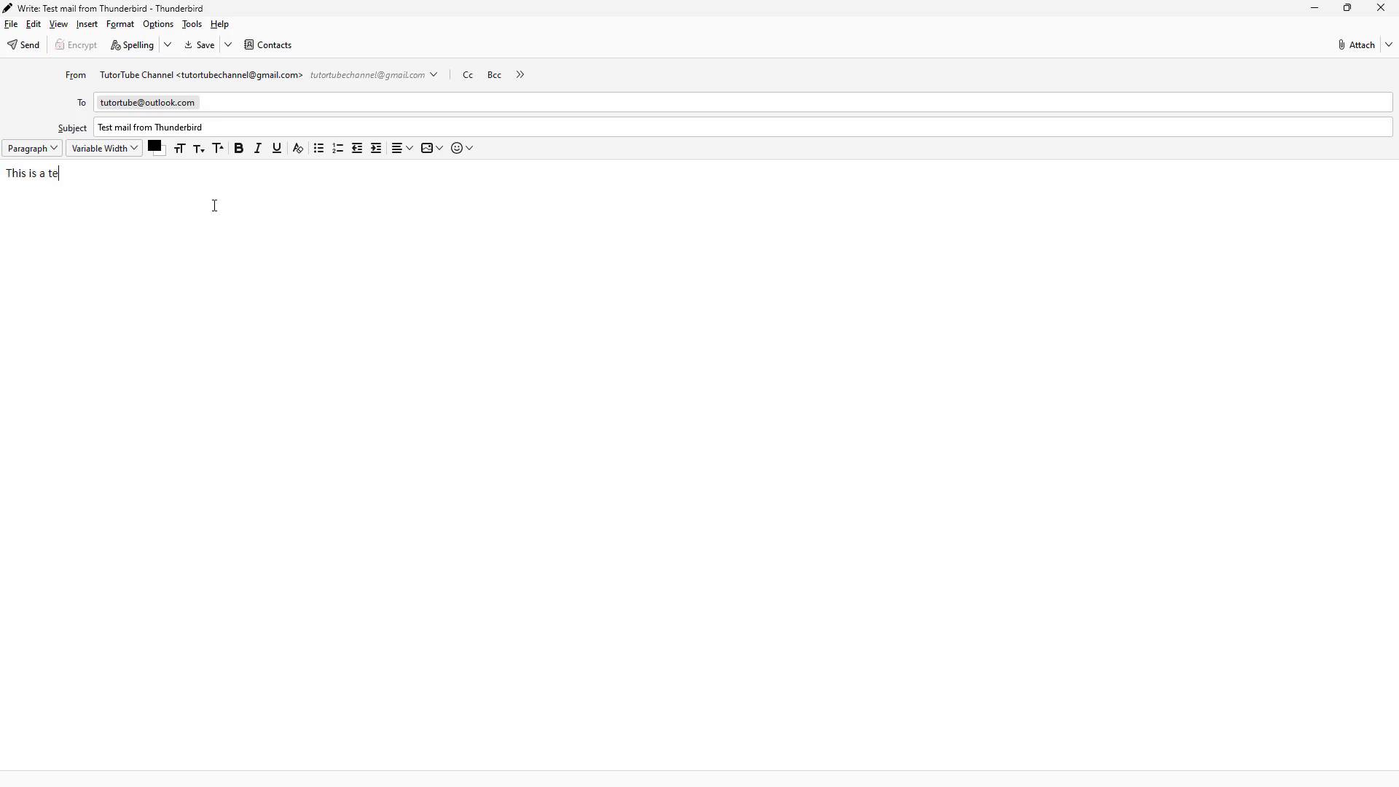
type("st mail send")
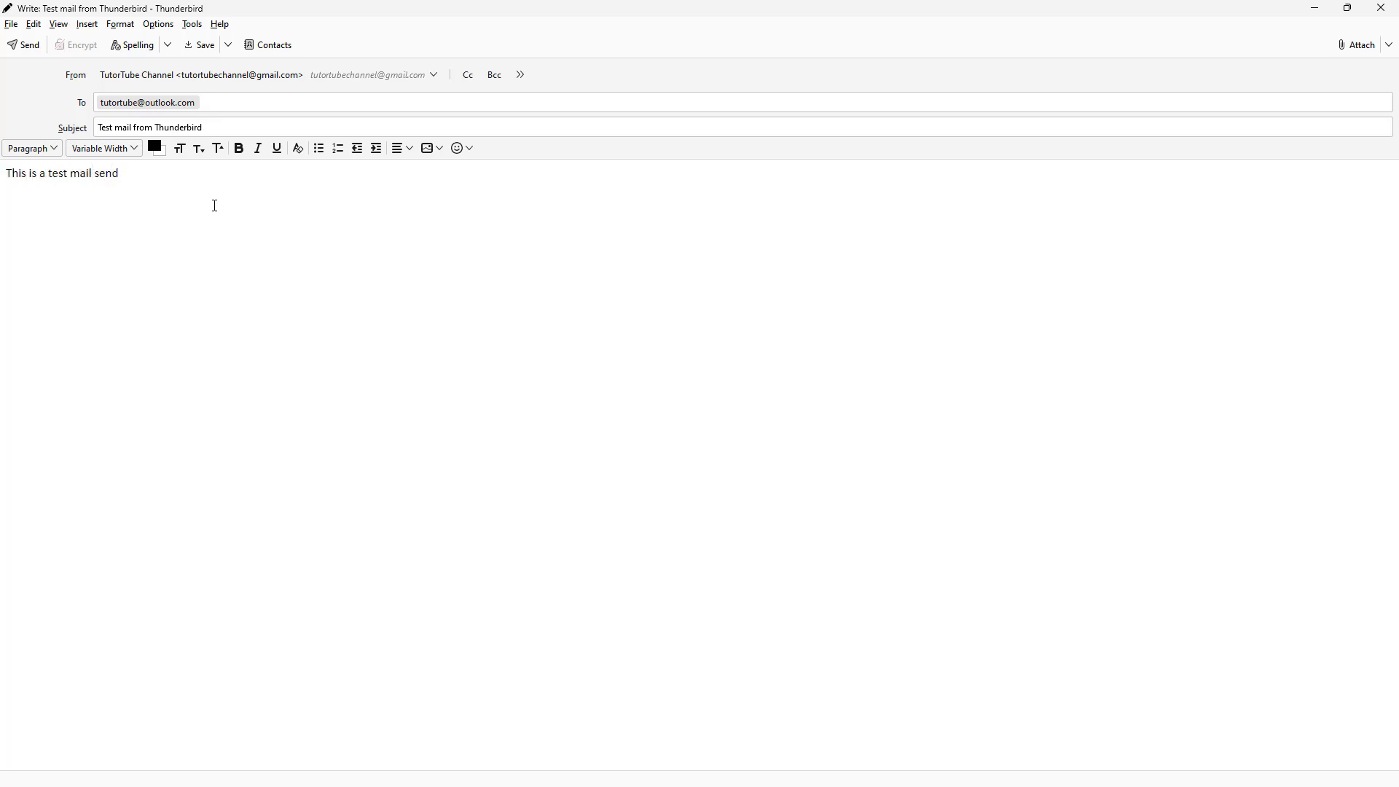
type("sent from Thunderbird.")
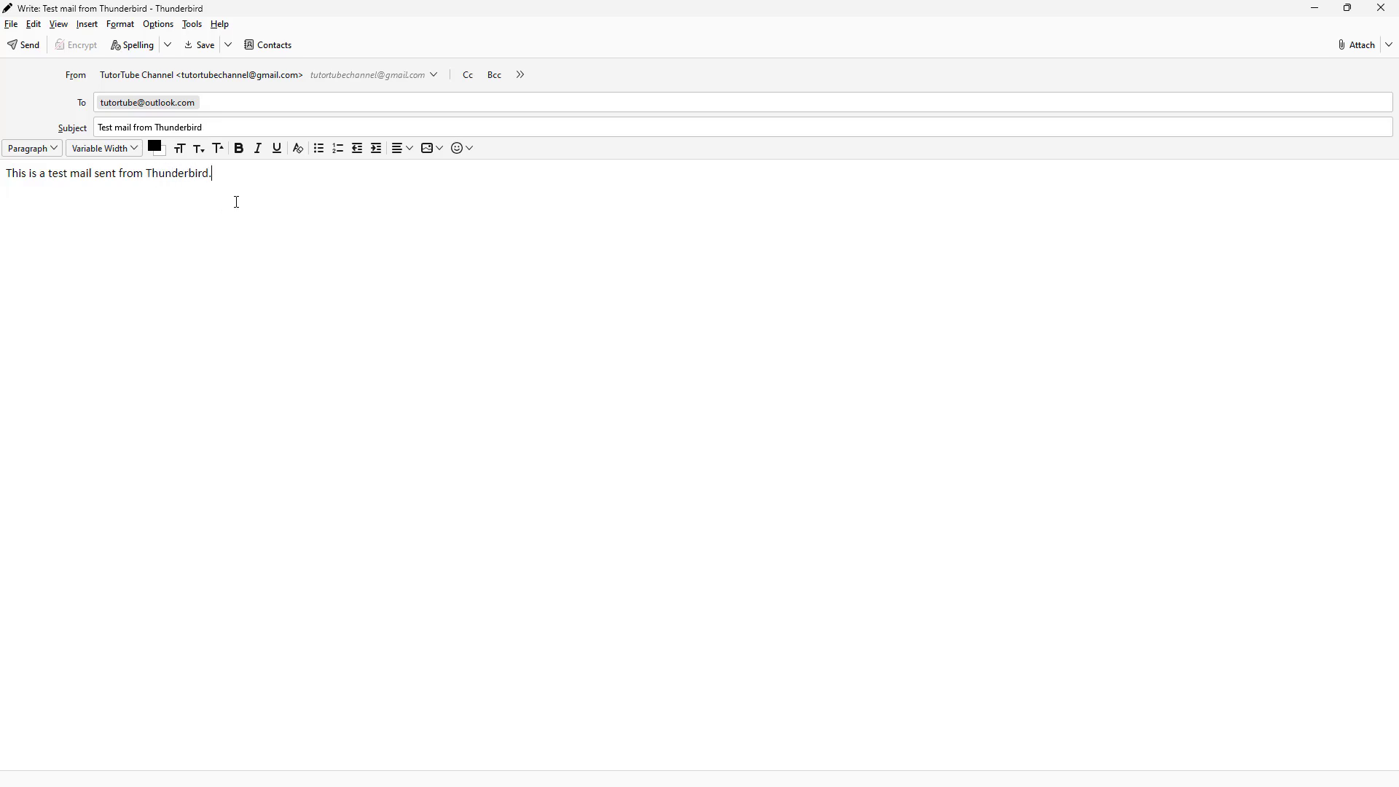
mouse_move(297, 332)
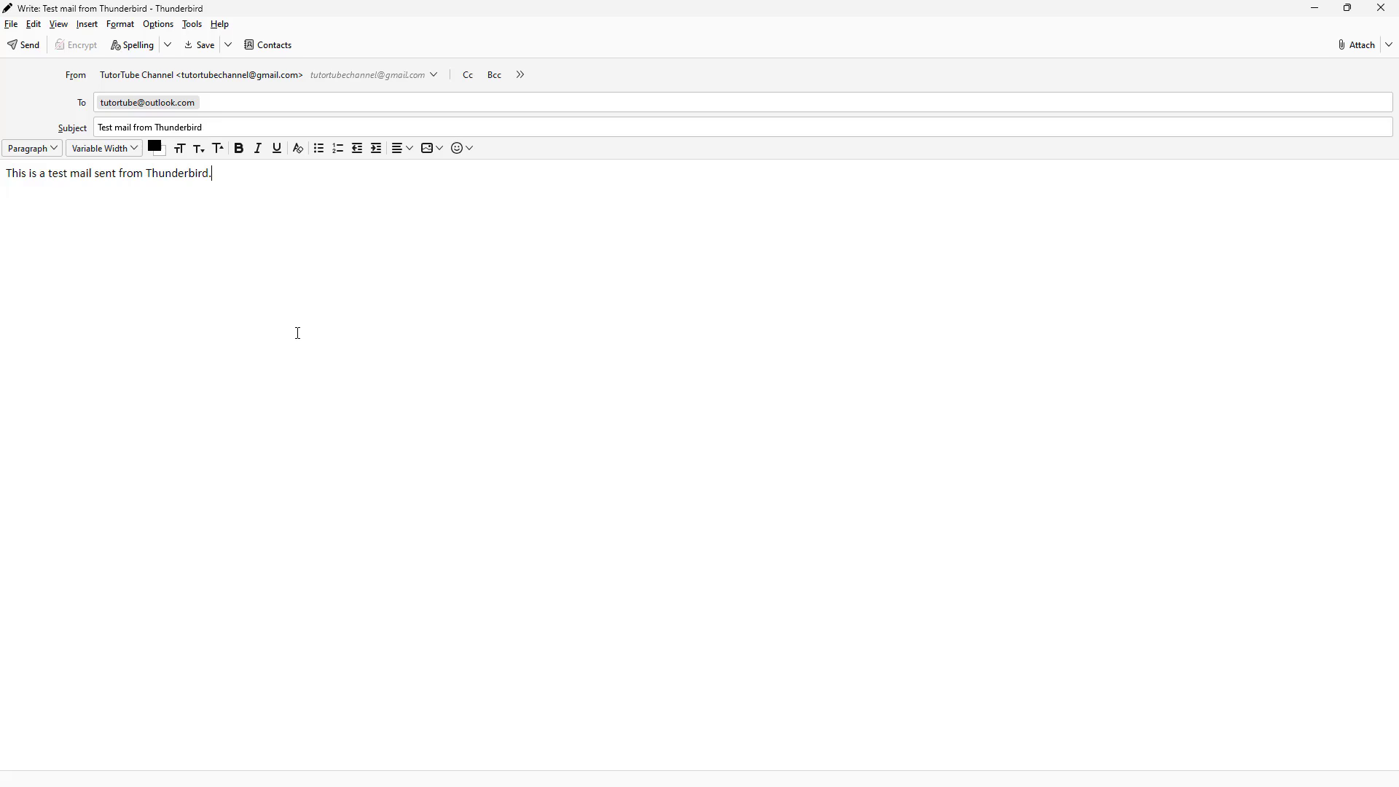
mouse_move(27, 45)
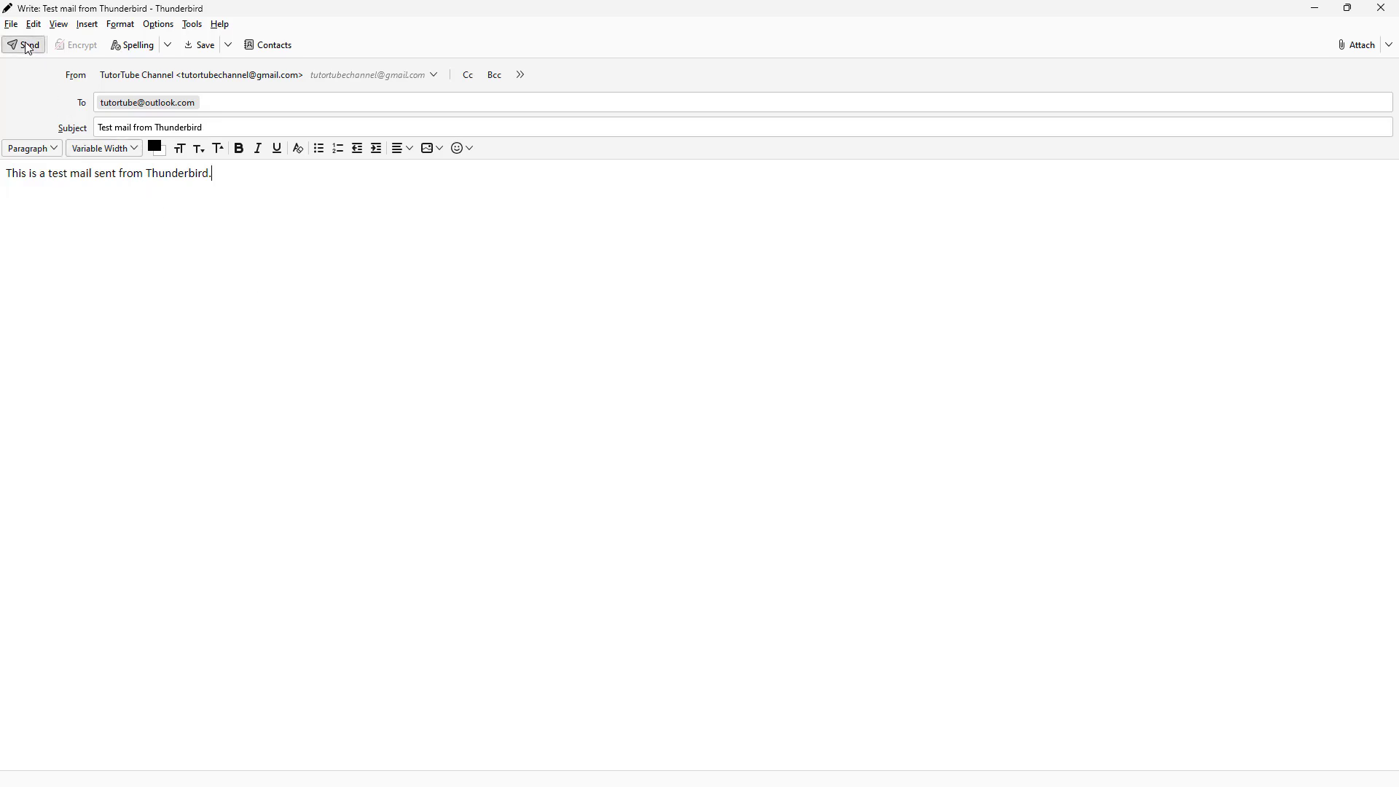
Send the test email and go to the Gmail Sent Mail folder
left_click(25, 45)
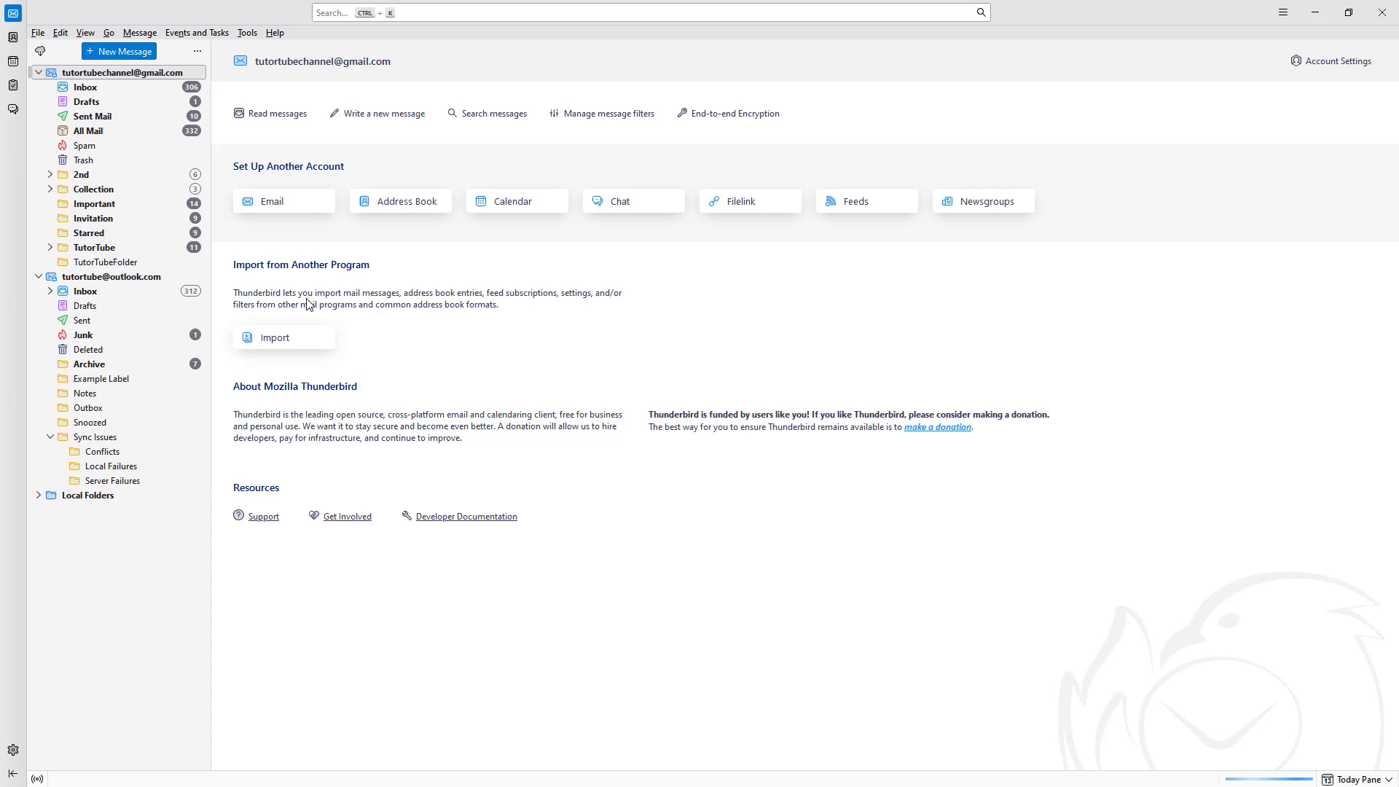
mouse_move(273, 308)
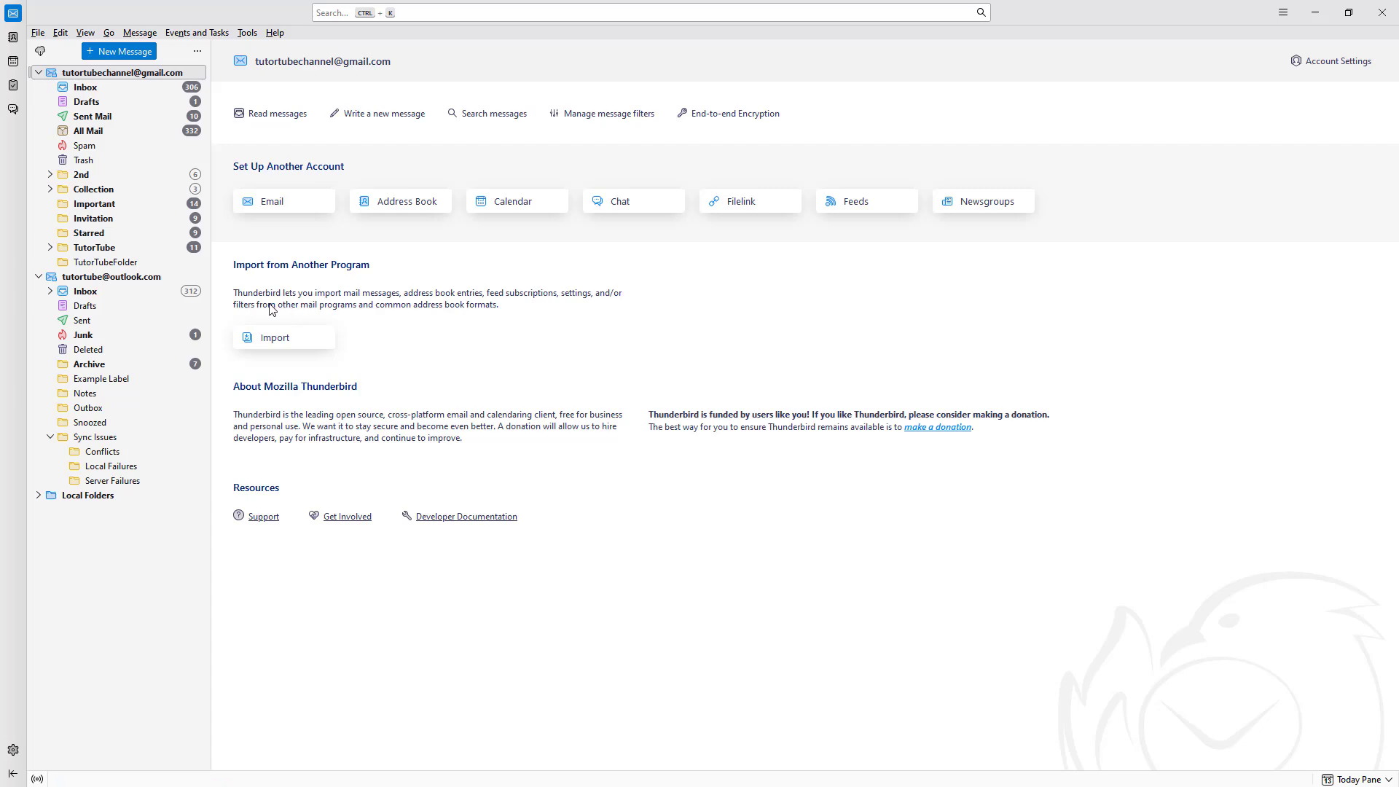
left_click(92, 116)
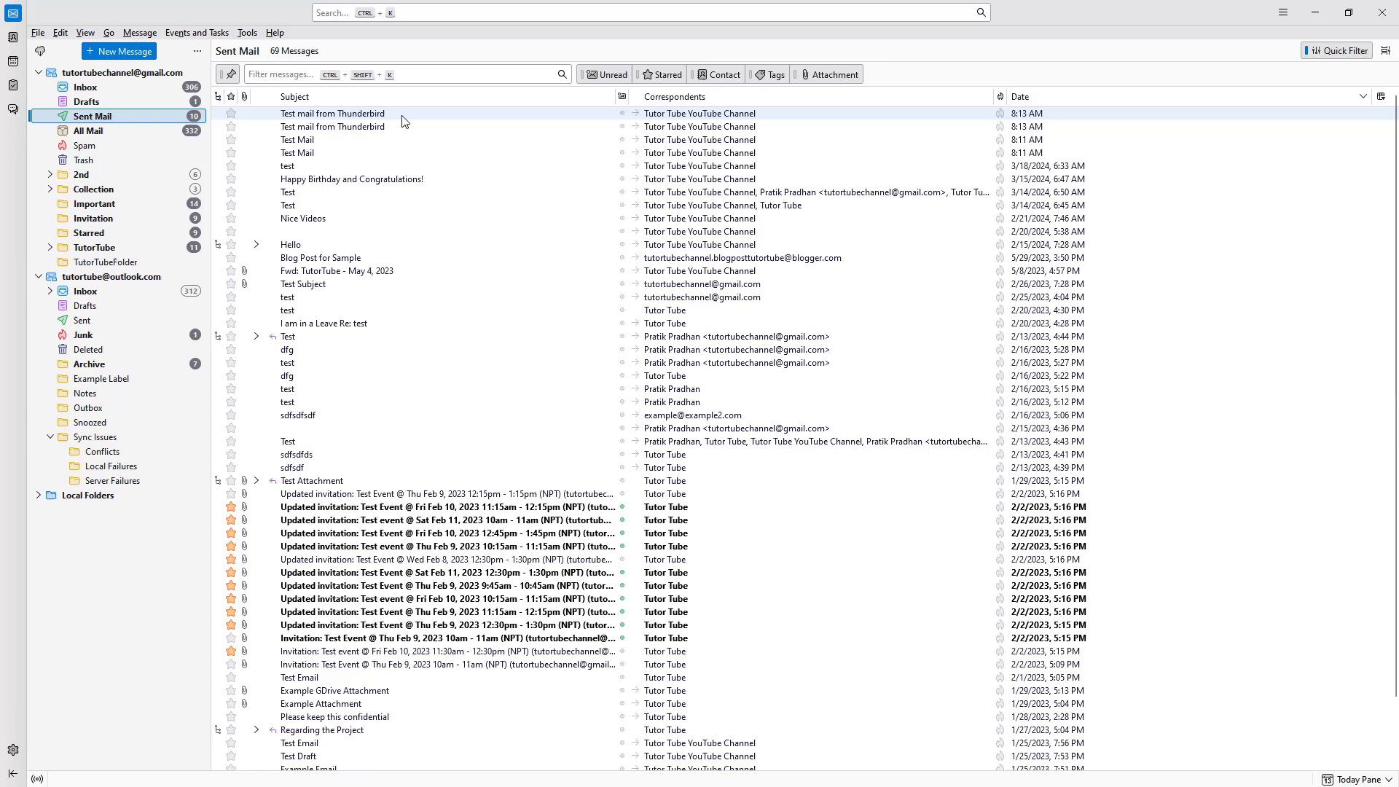
Open the sent 'Test mail from Thunderbird' message in its own tab
left_click(332, 125)
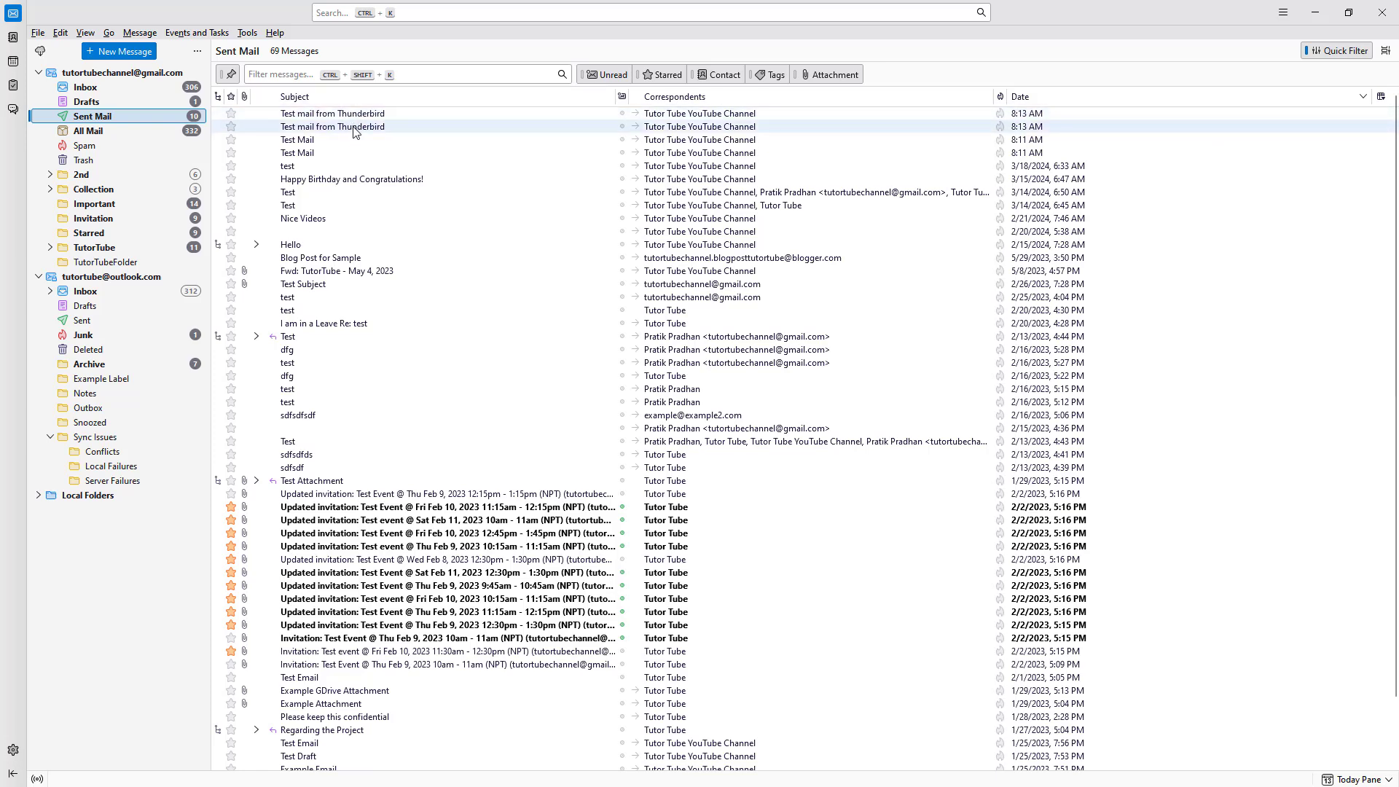
double_click(332, 125)
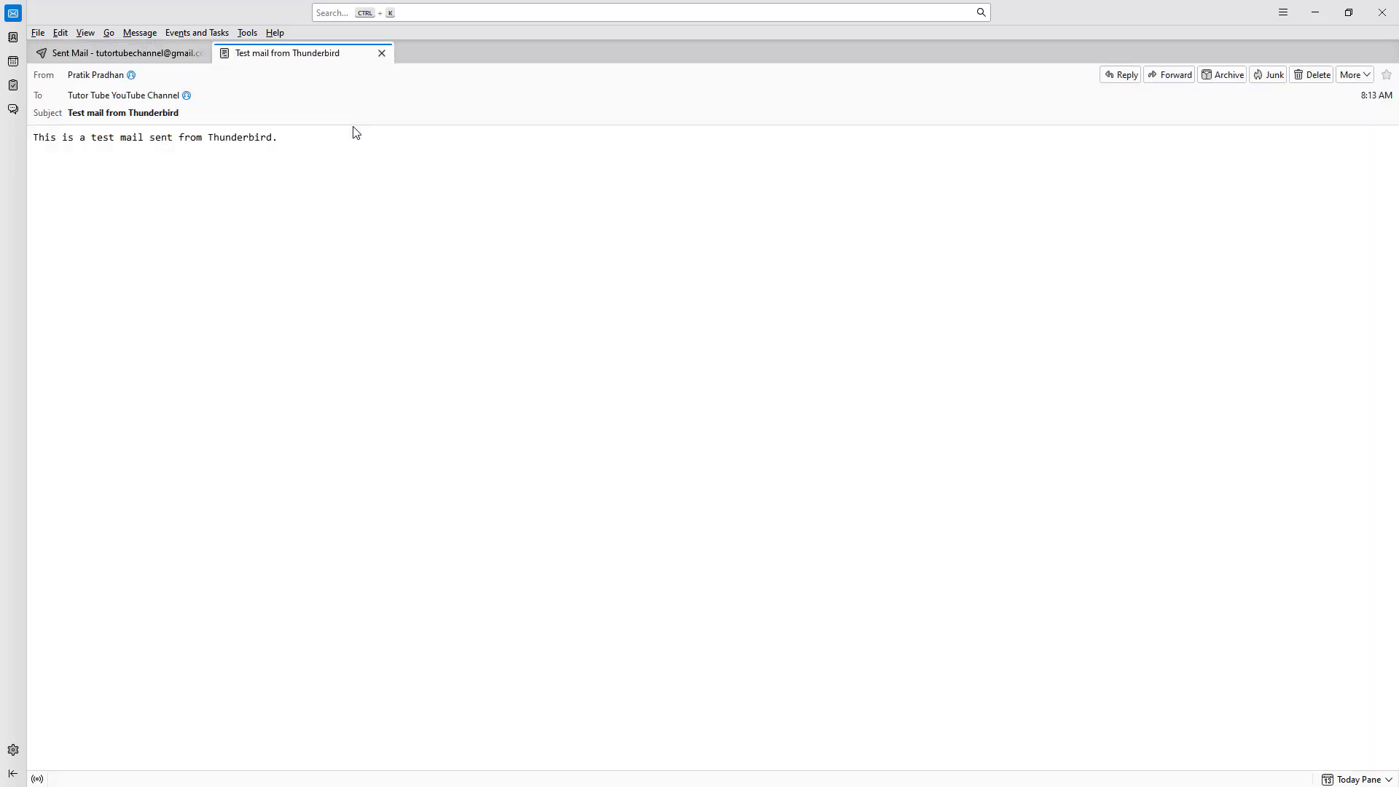